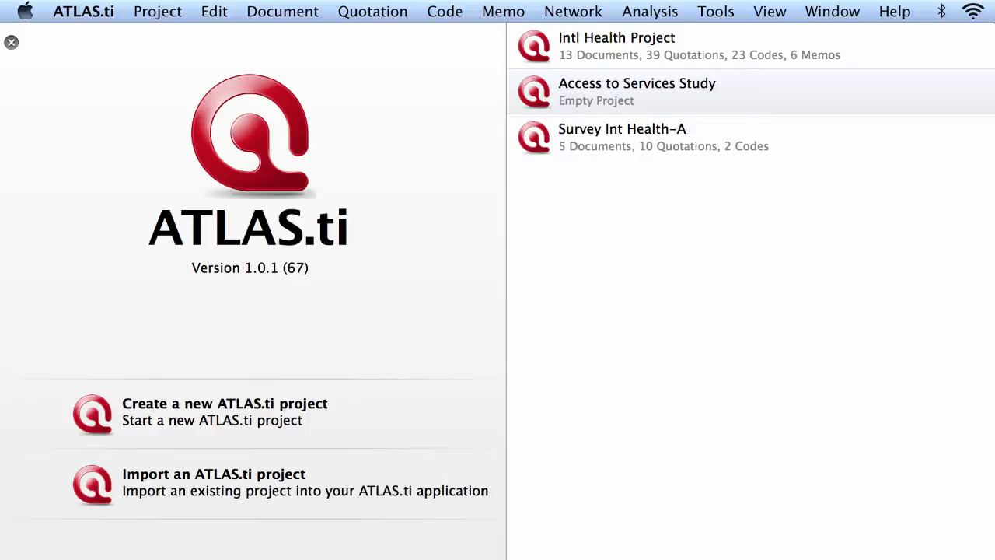
pyautogui.moveTo(664, 310)
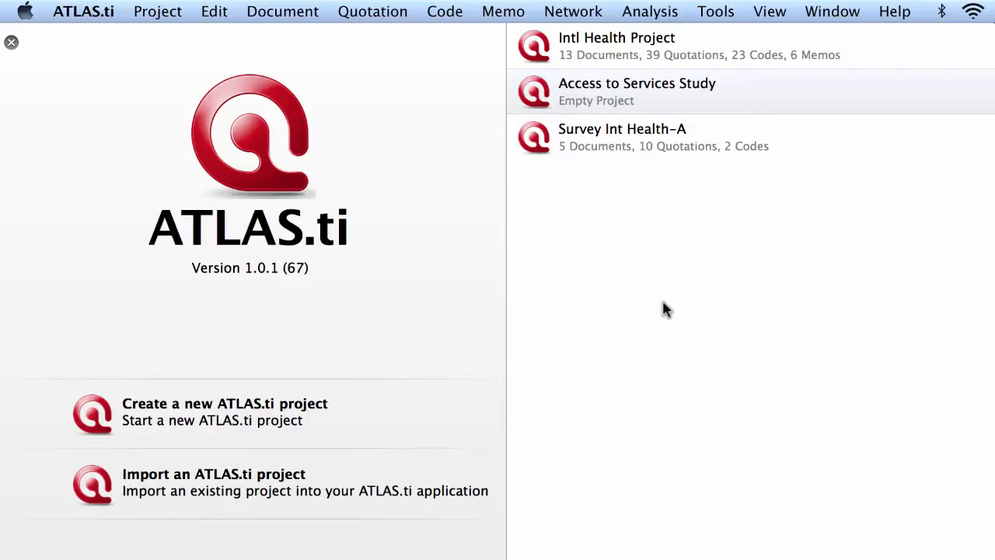
pyautogui.moveTo(549, 102)
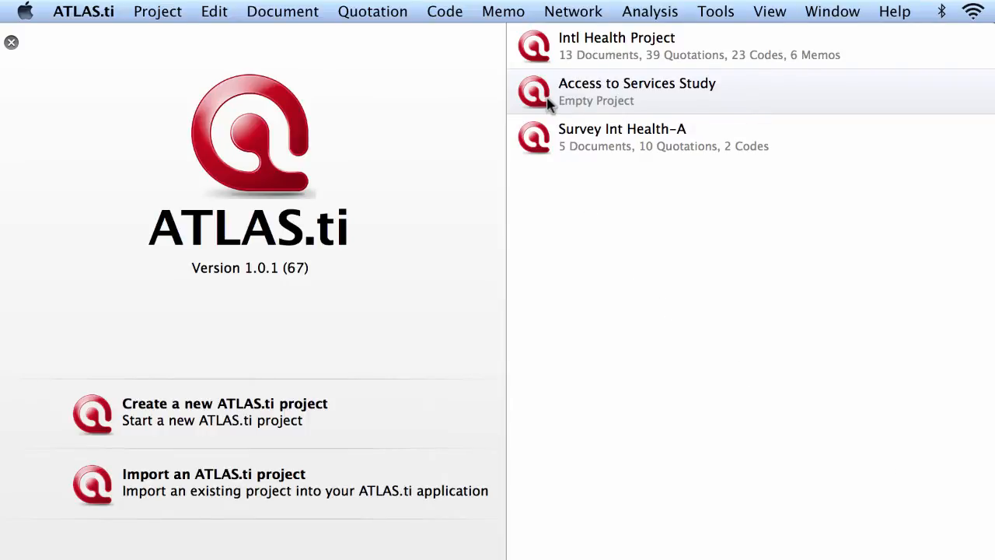
# - Open the Access to Services Study project and show the + menu of items to add
pyautogui.doubleClick(637, 83)
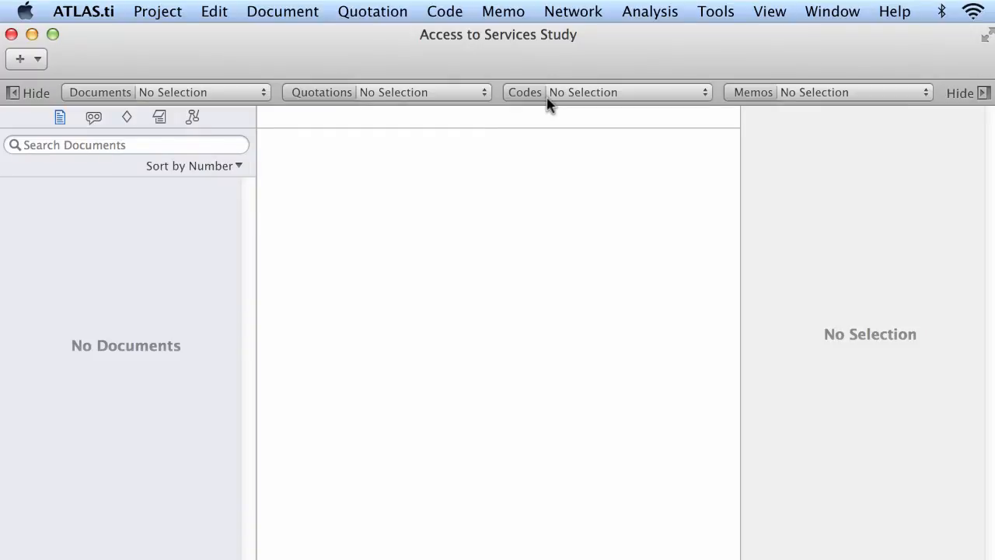
pyautogui.moveTo(413, 222)
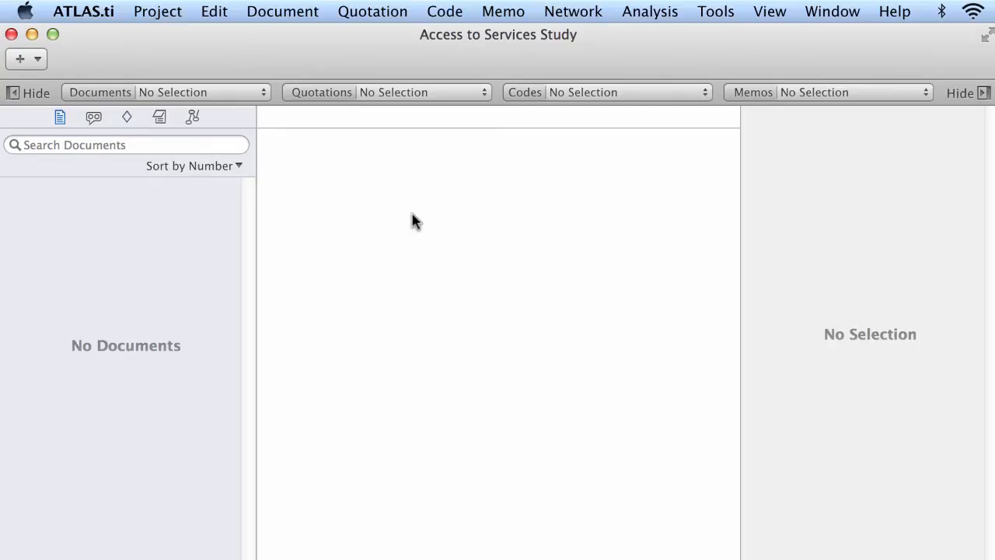
pyautogui.click(282, 10)
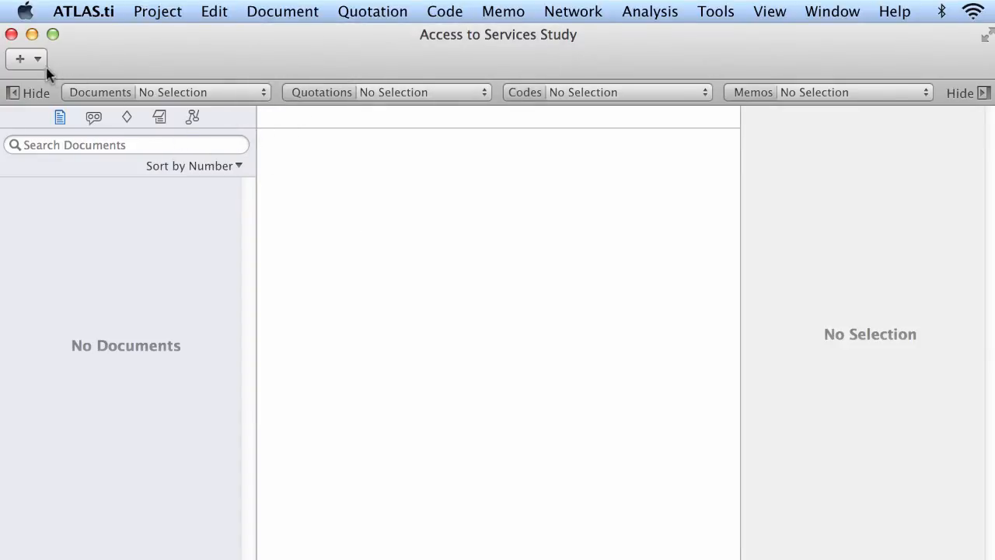
pyautogui.moveTo(45, 62)
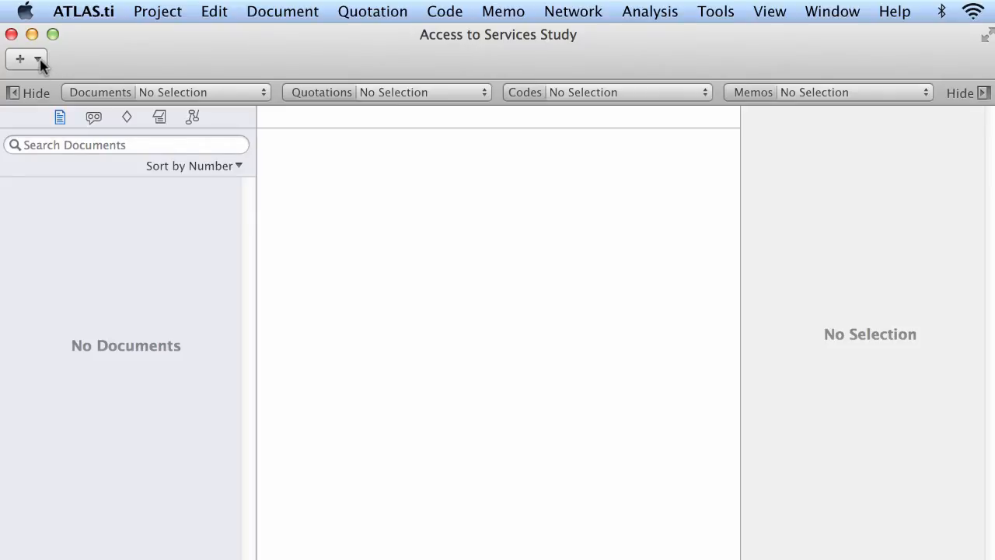
pyautogui.click(38, 59)
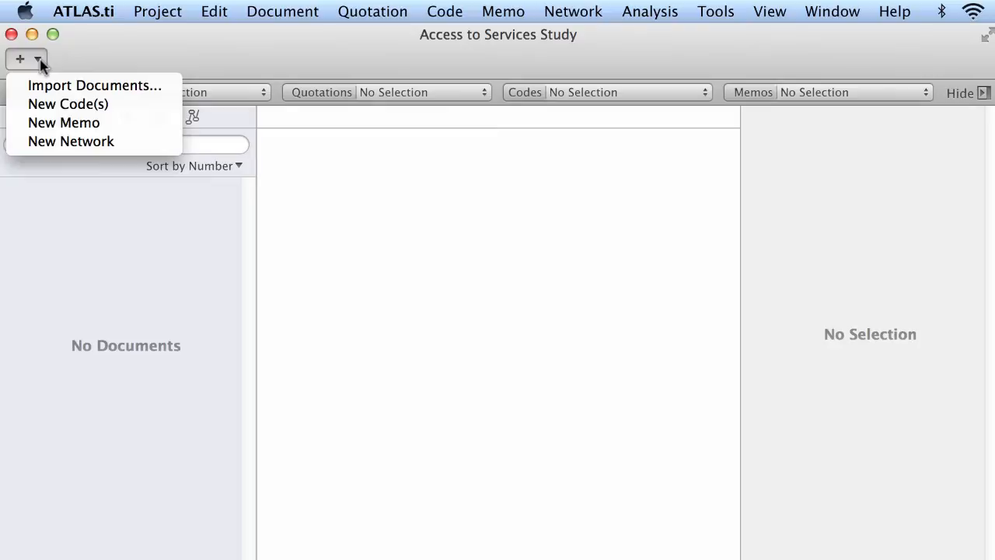
pyautogui.moveTo(51, 93)
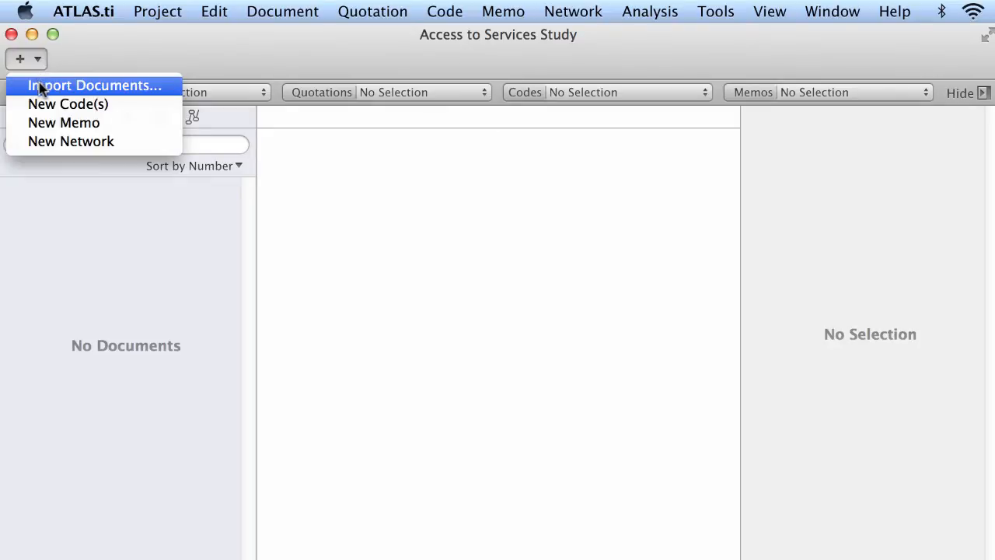
# - Import every file from Access to Services Study > Documents as project documents
pyautogui.click(94, 86)
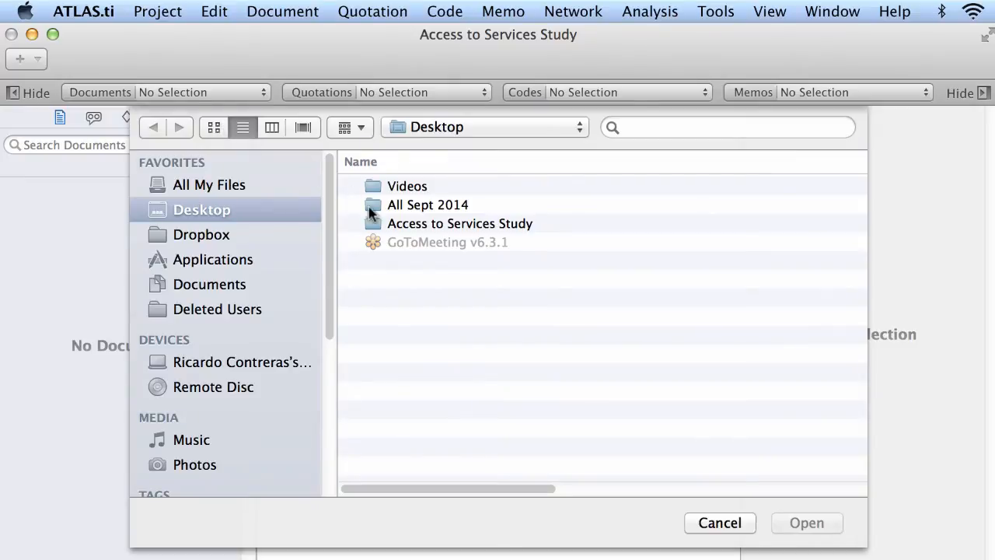
pyautogui.doubleClick(460, 223)
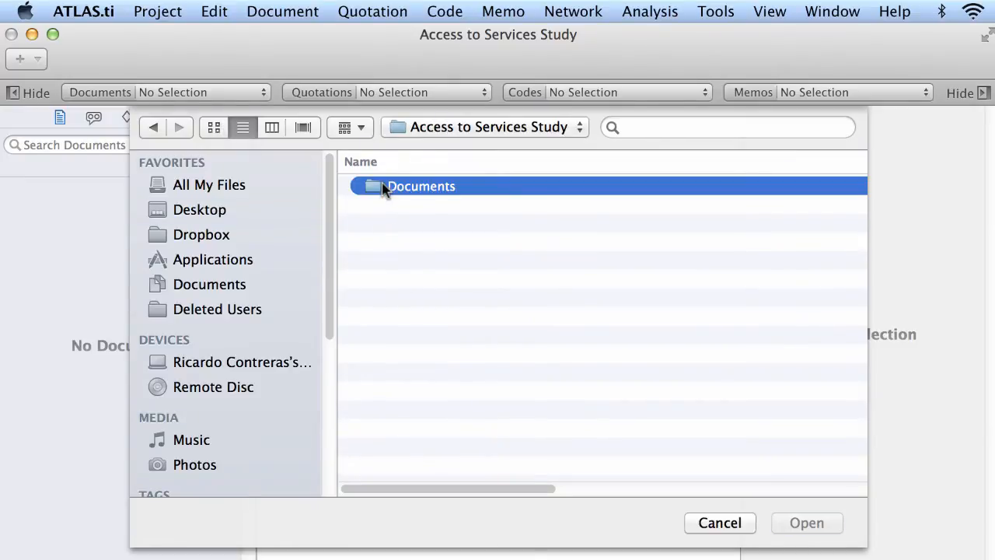
pyautogui.doubleClick(421, 186)
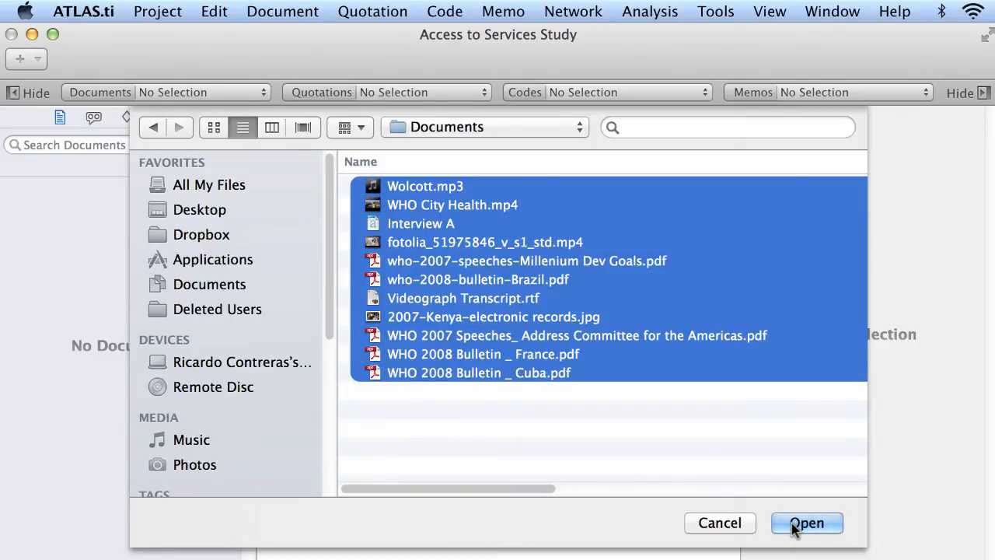
pyautogui.click(808, 523)
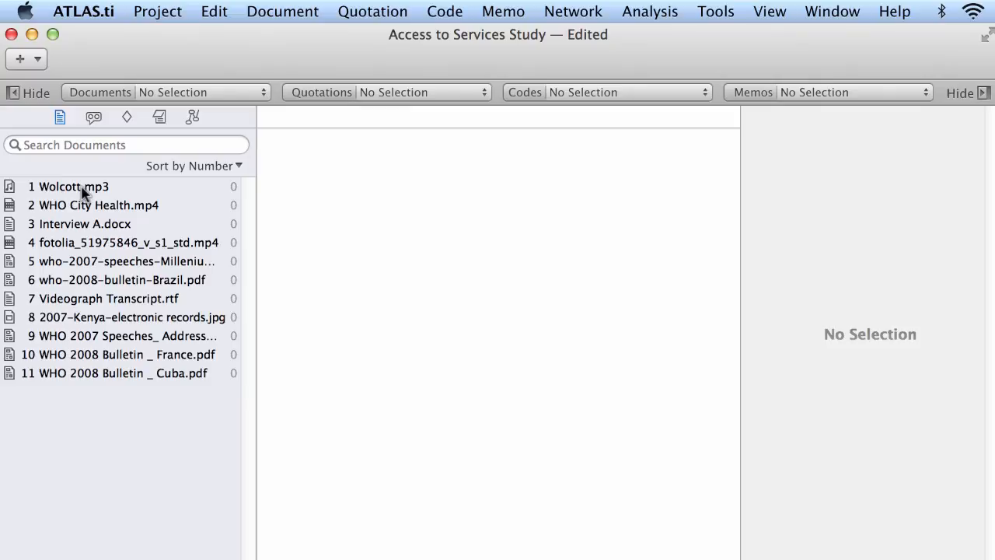
# - Open and play the Wolcott.mp3 audio and the WHO City Health.mp4 video
pyautogui.doubleClick(75, 186)
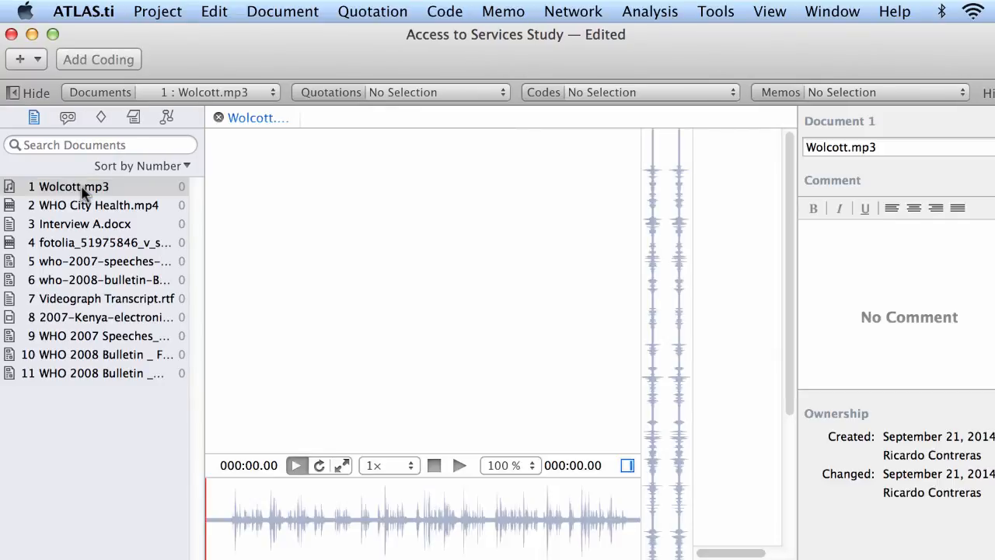
pyautogui.moveTo(457, 472)
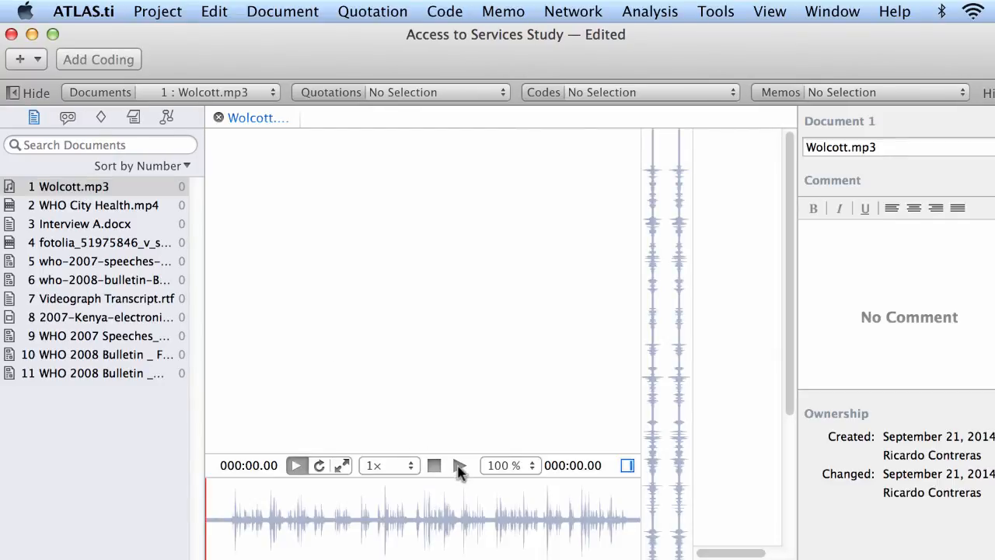
pyautogui.click(295, 465)
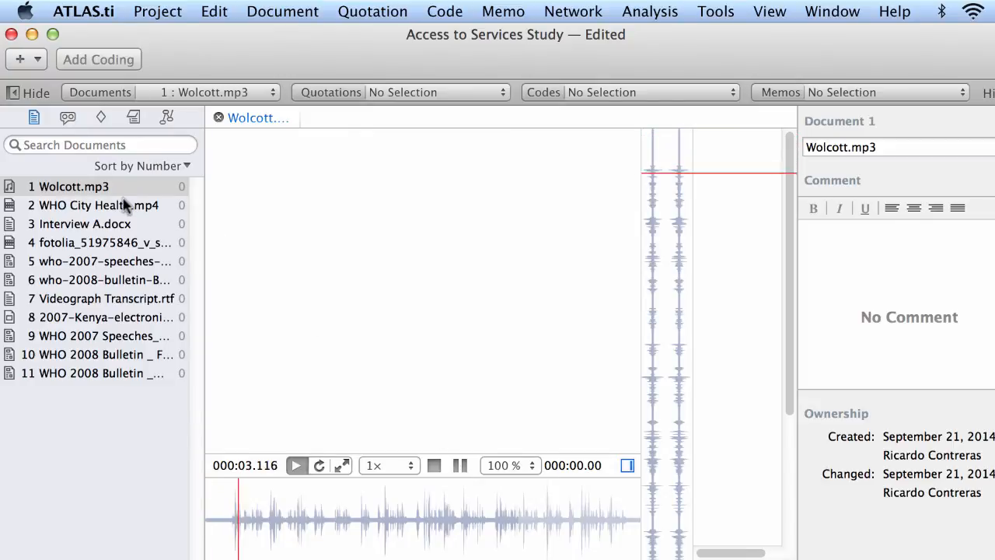
pyautogui.click(93, 205)
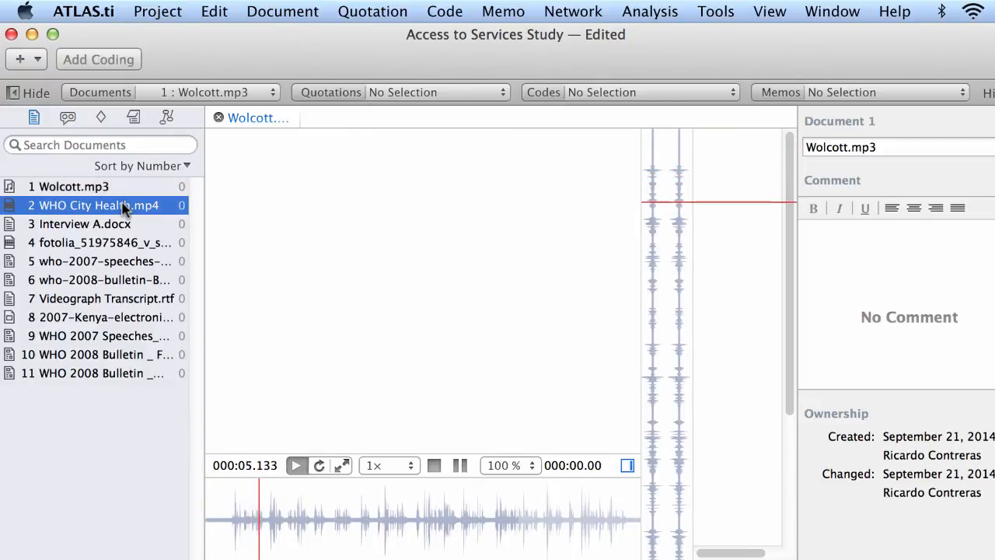
pyautogui.doubleClick(93, 205)
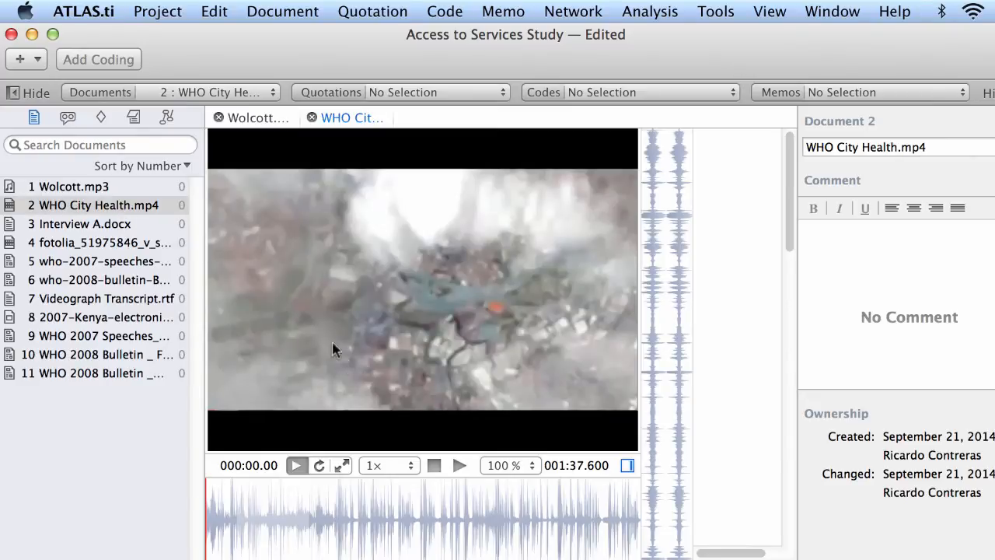
pyautogui.click(459, 465)
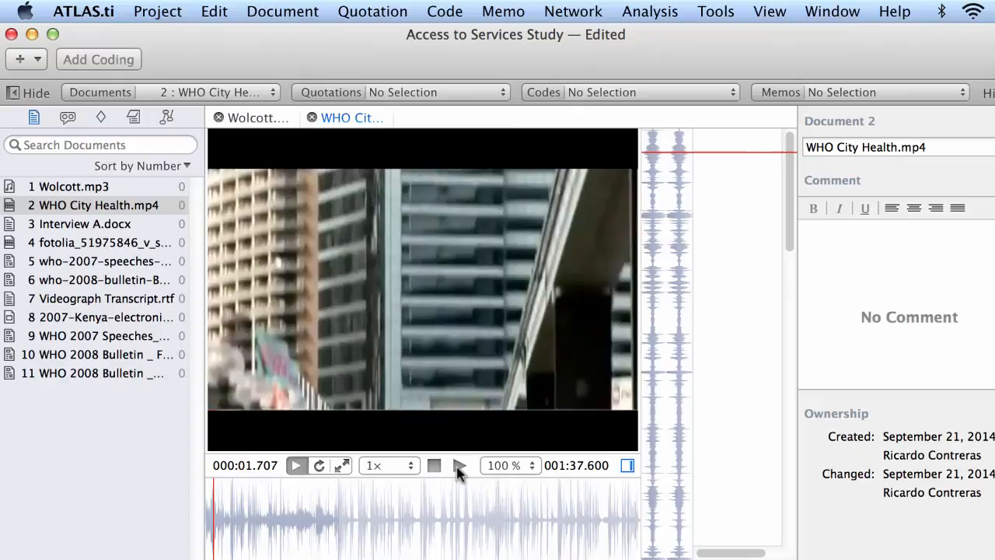
# - Open Interview A.docx and the WHO PDFs, ending with WHO 2008 Bulletin _ Cuba.pdf
pyautogui.doubleClick(80, 223)
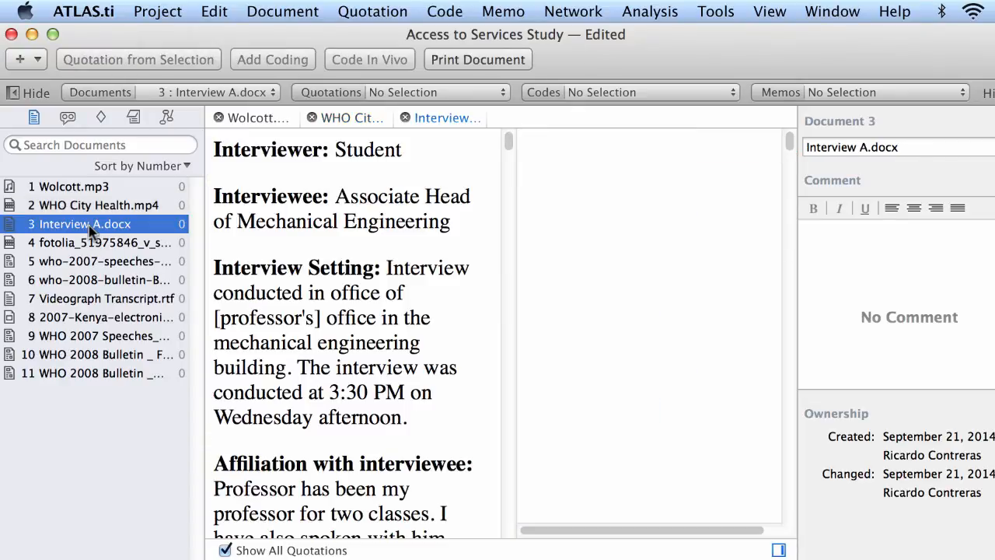
pyautogui.moveTo(132, 242)
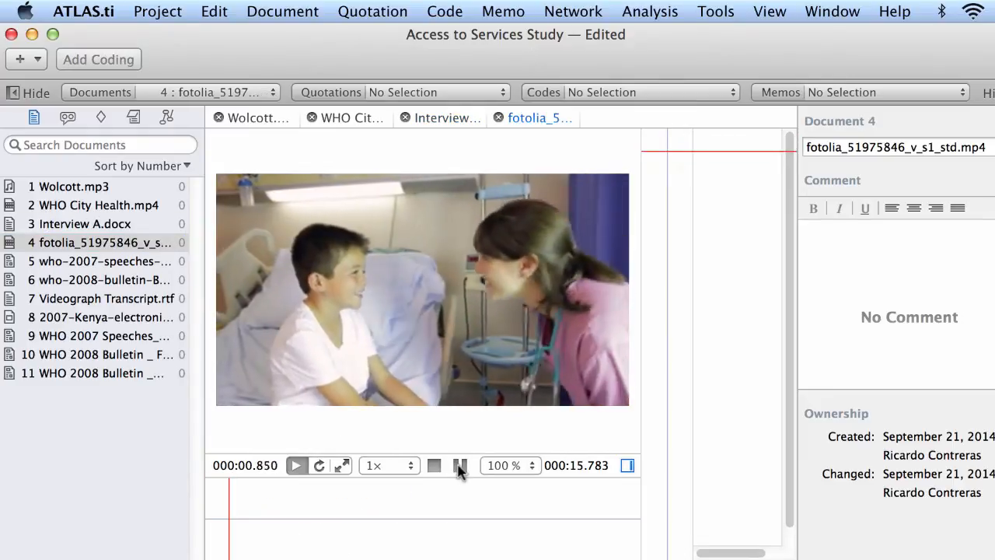
pyautogui.click(296, 464)
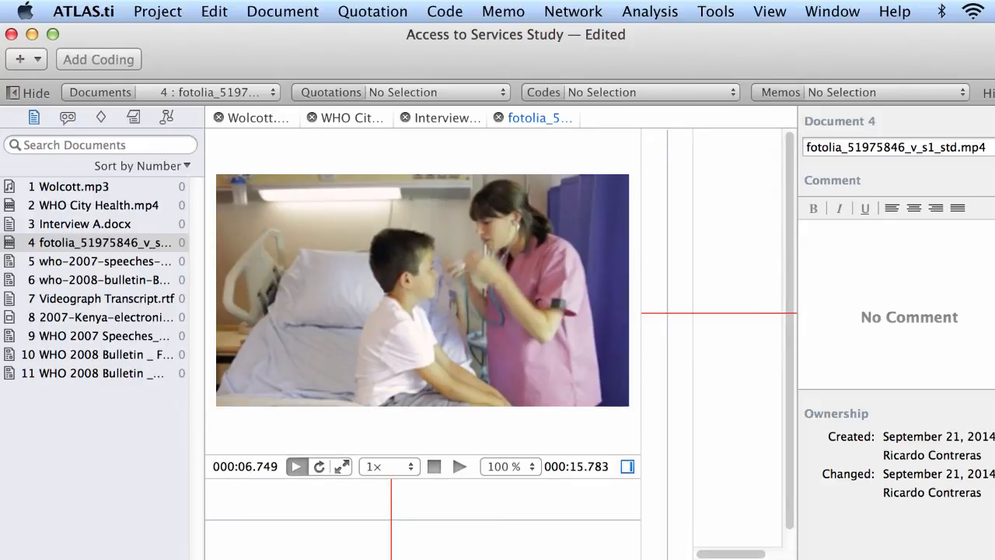
pyautogui.click(101, 261)
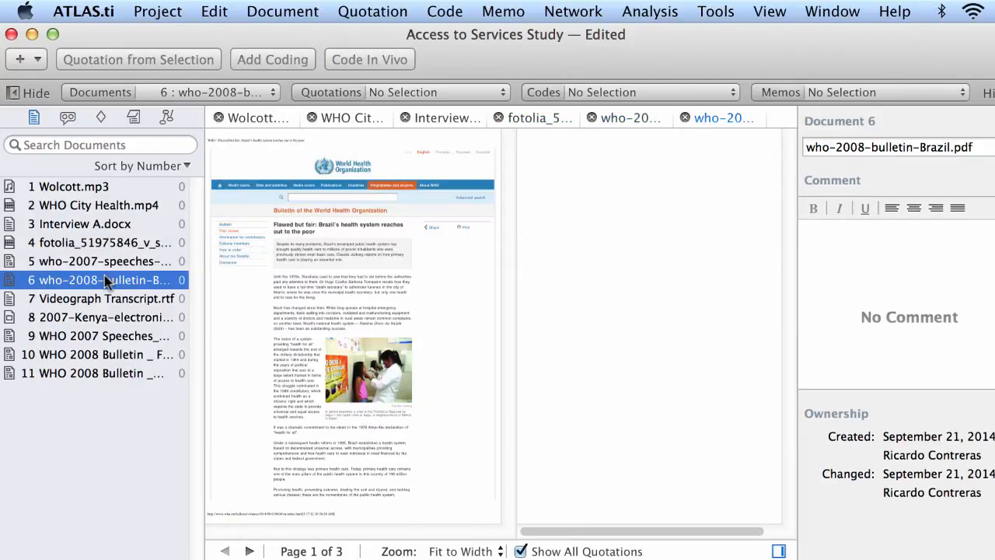
pyautogui.moveTo(97, 331)
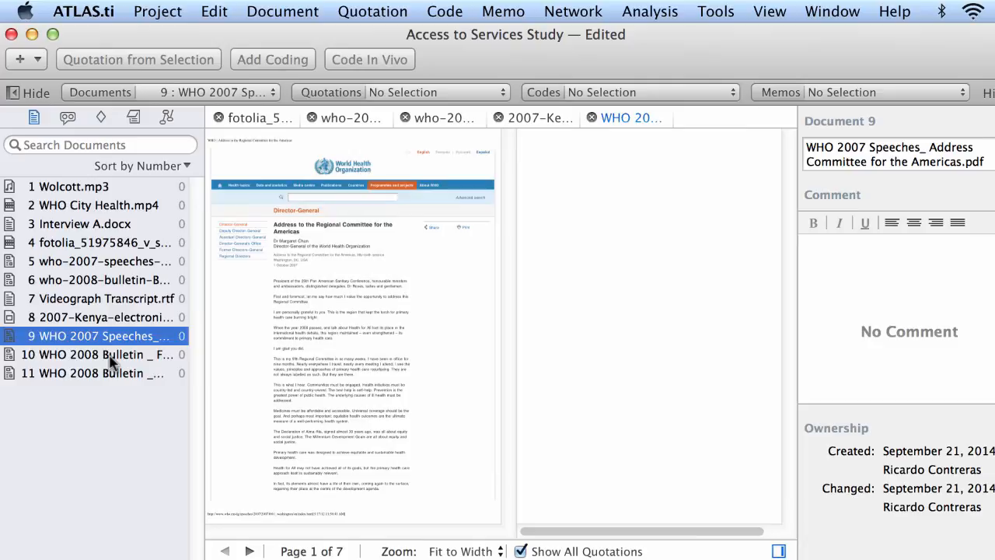
pyautogui.click(90, 374)
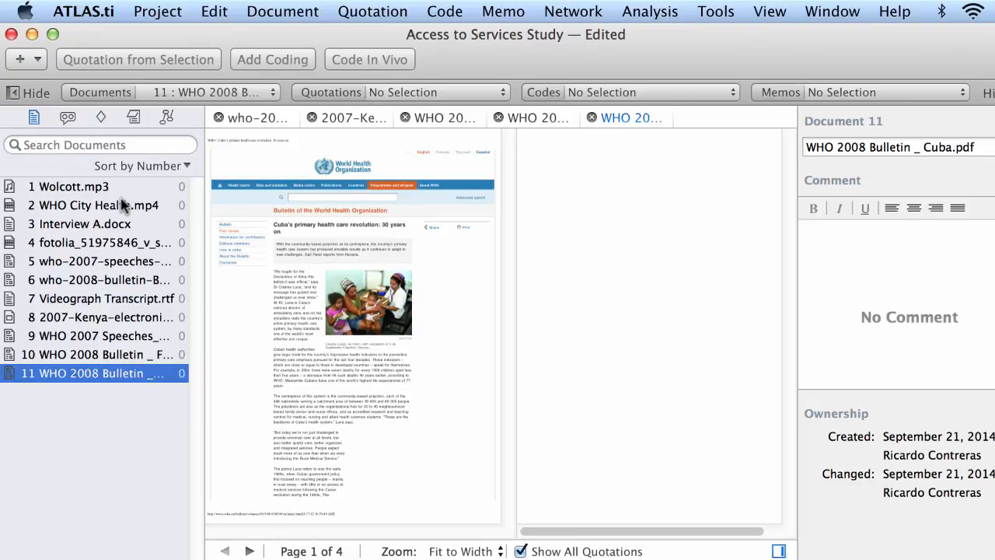
pyautogui.moveTo(177, 205)
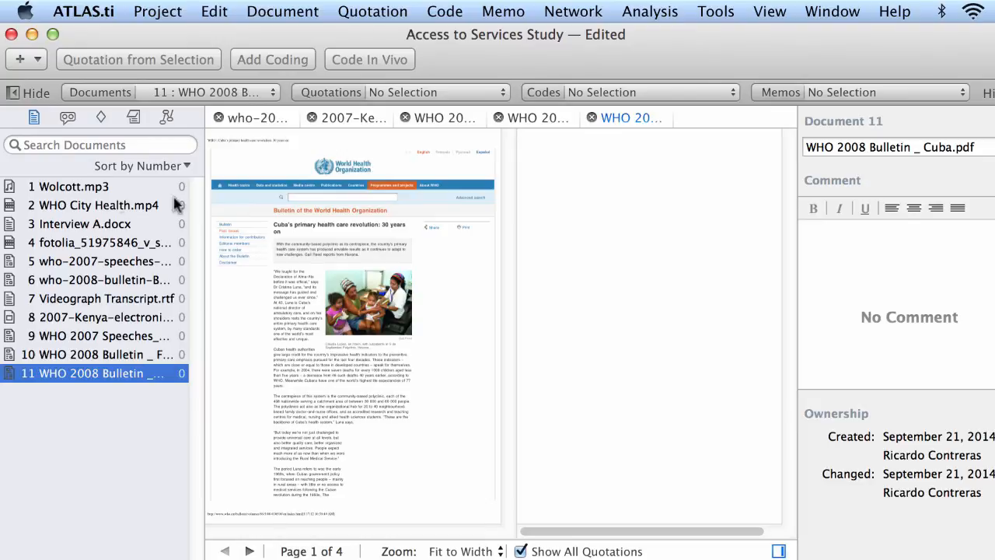
pyautogui.moveTo(754, 254)
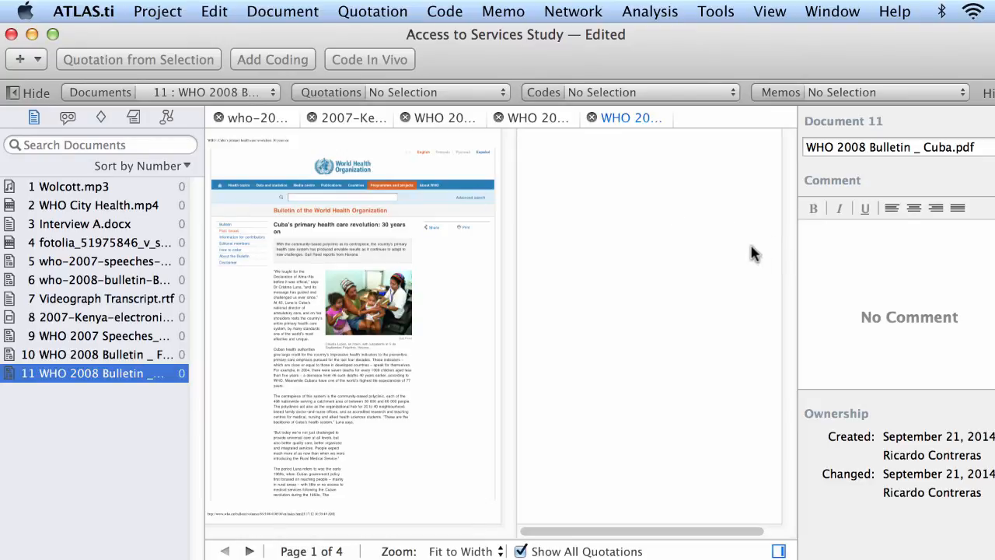
pyautogui.moveTo(921, 155)
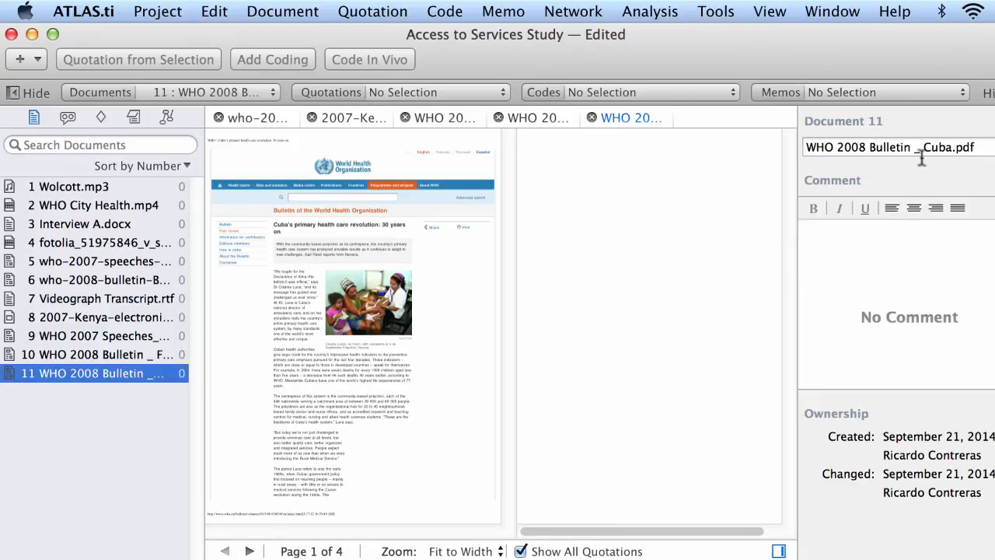
# - Type 'This is a WHO bulletin on primary care in Cuba.' into the document's Comment box
pyautogui.click(916, 147)
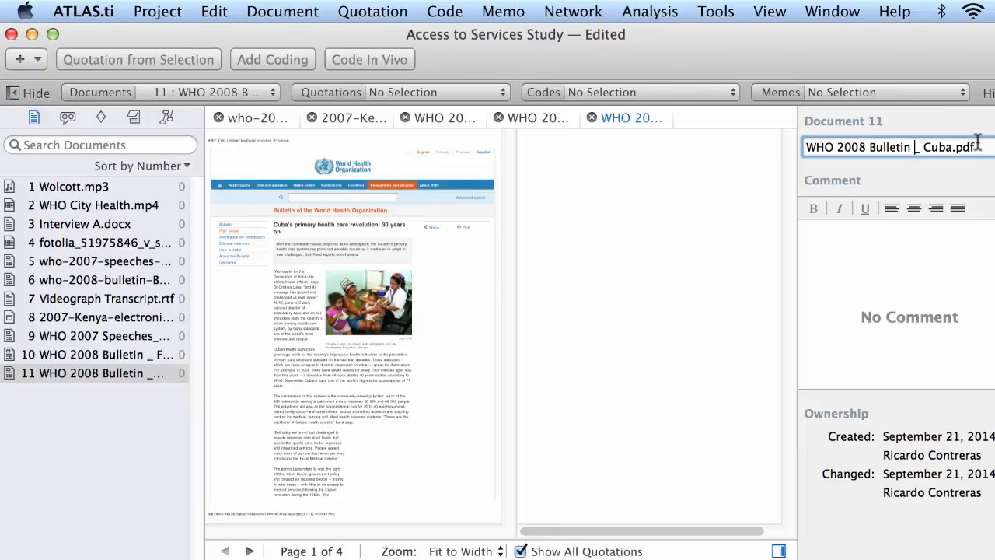
pyautogui.click(943, 147)
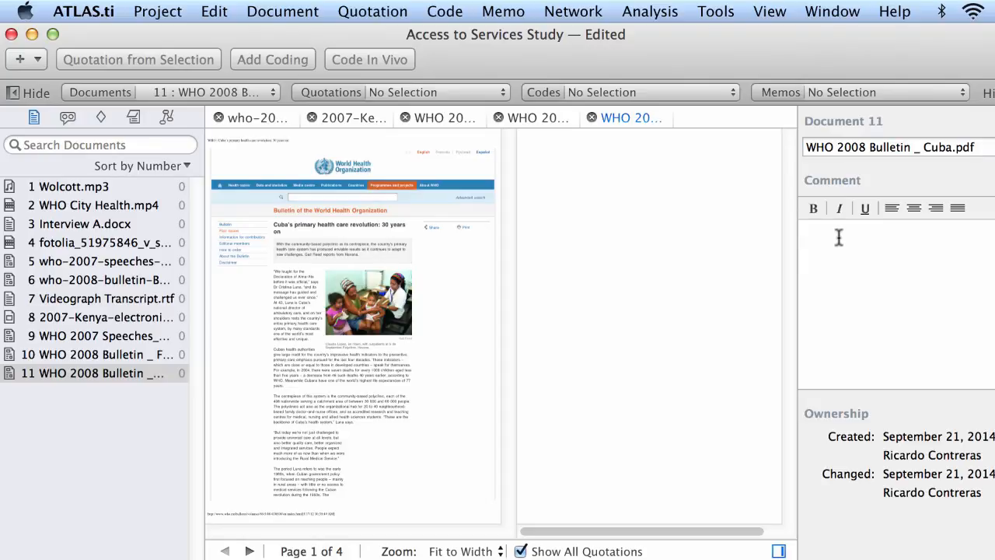
pyautogui.write('This is a WHO bulletin')
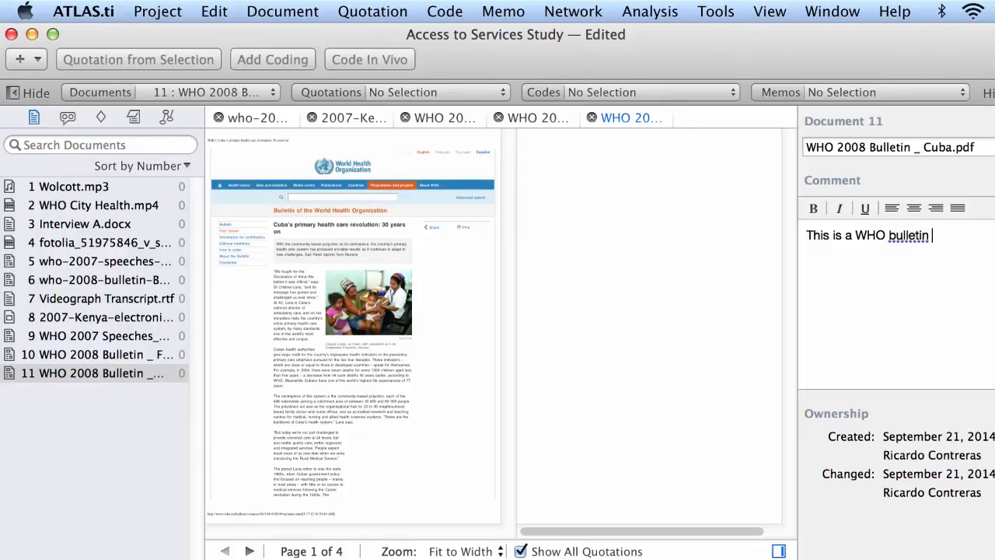
pyautogui.write('on primary')
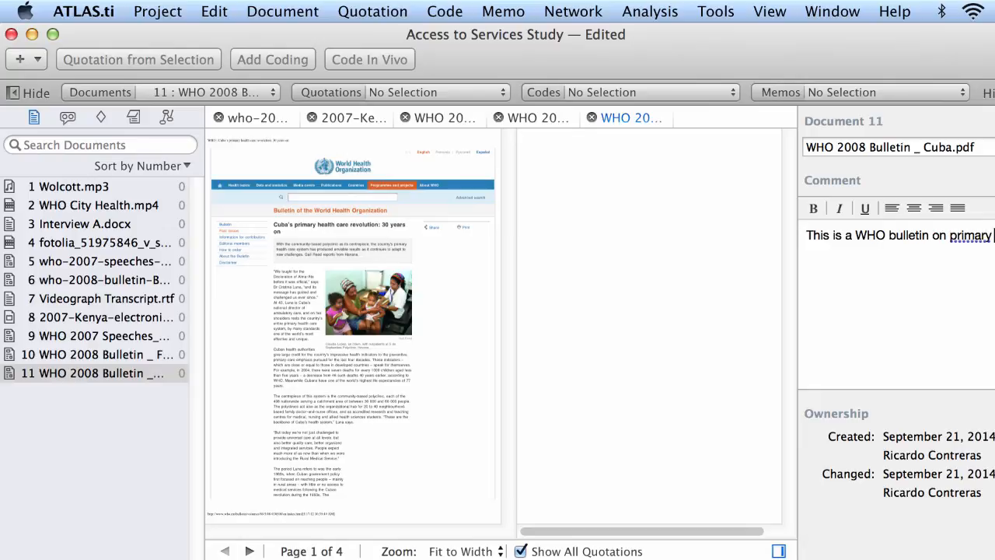
pyautogui.write('care')
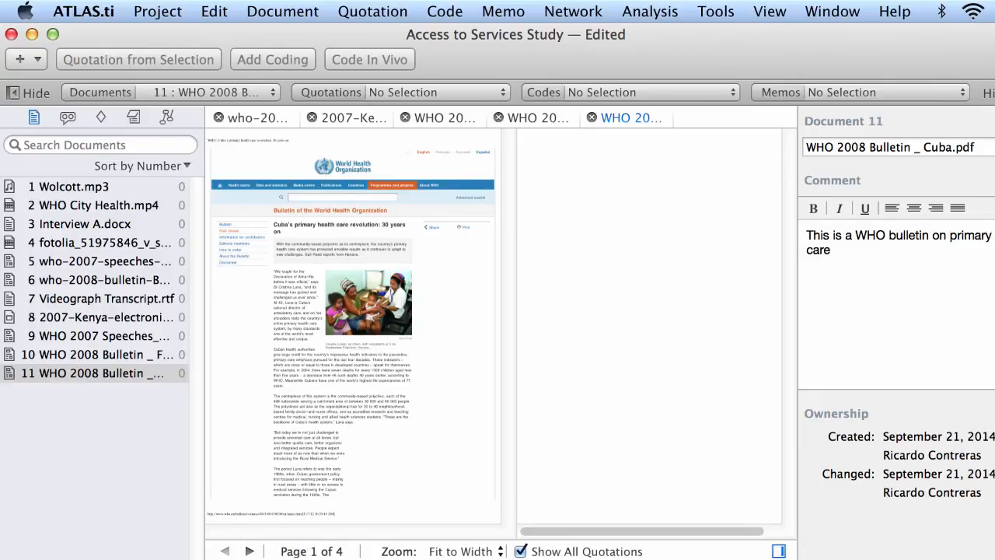
pyautogui.write('in')
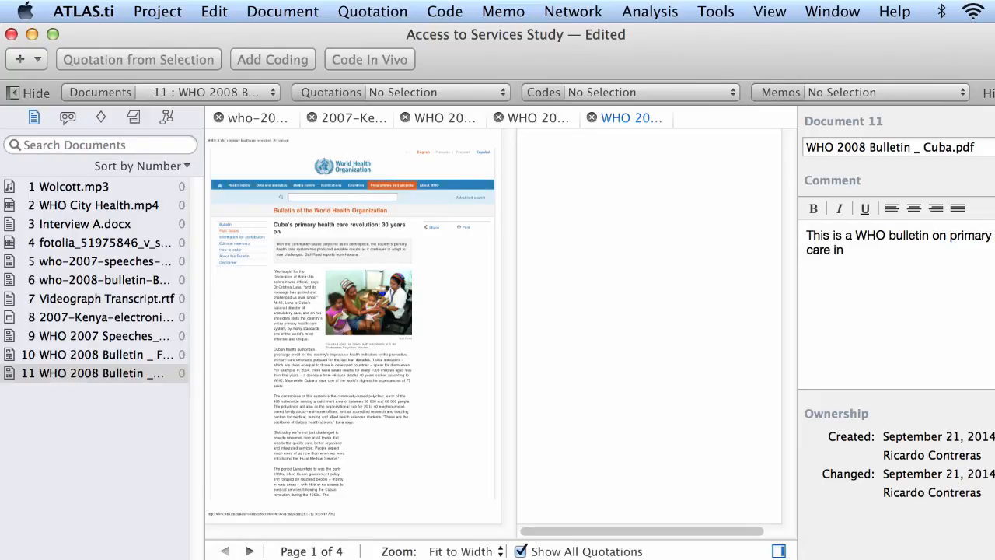
pyautogui.write('Cuba.')
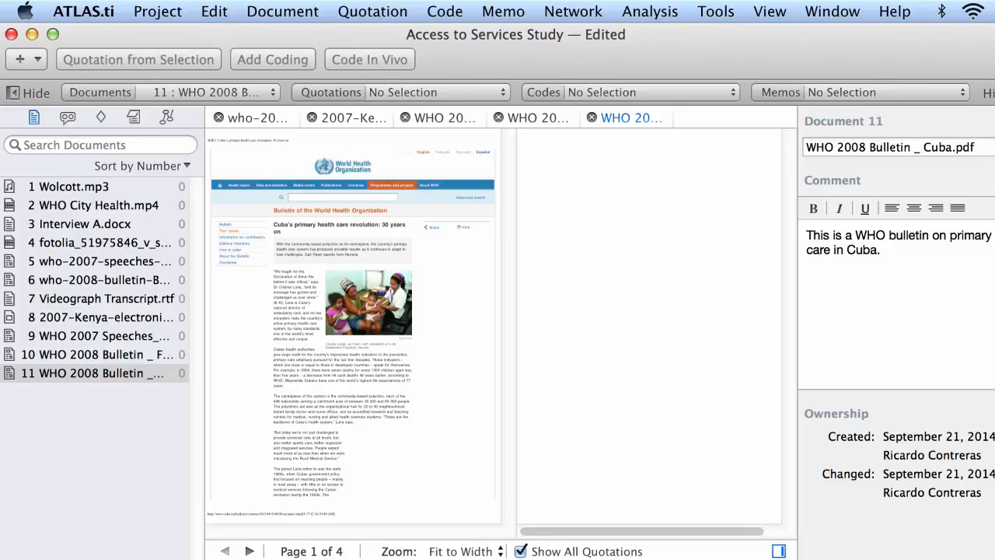
pyautogui.moveTo(660, 289)
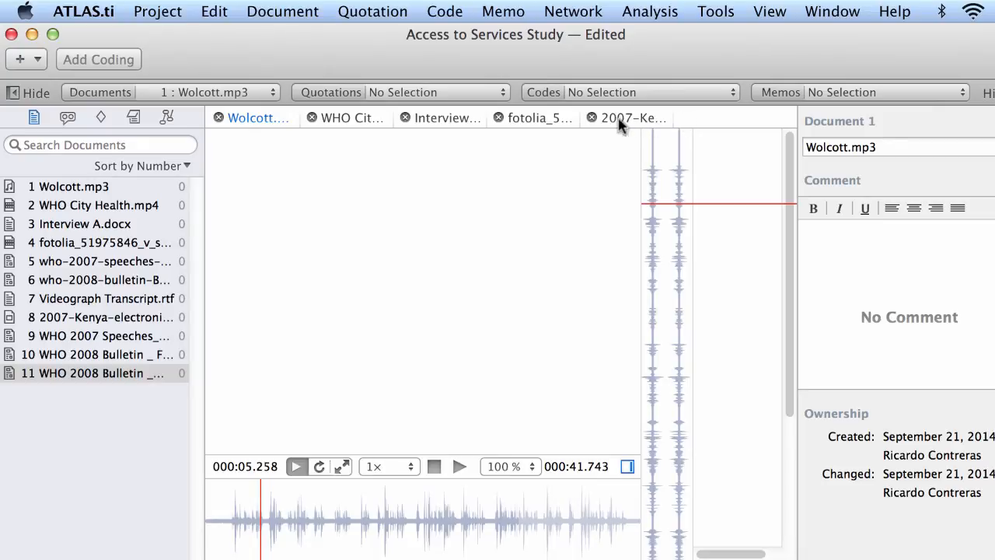
# - Close the 2007 Kenya, fotolia image and Interview A.docx document tabs
pyautogui.click(593, 117)
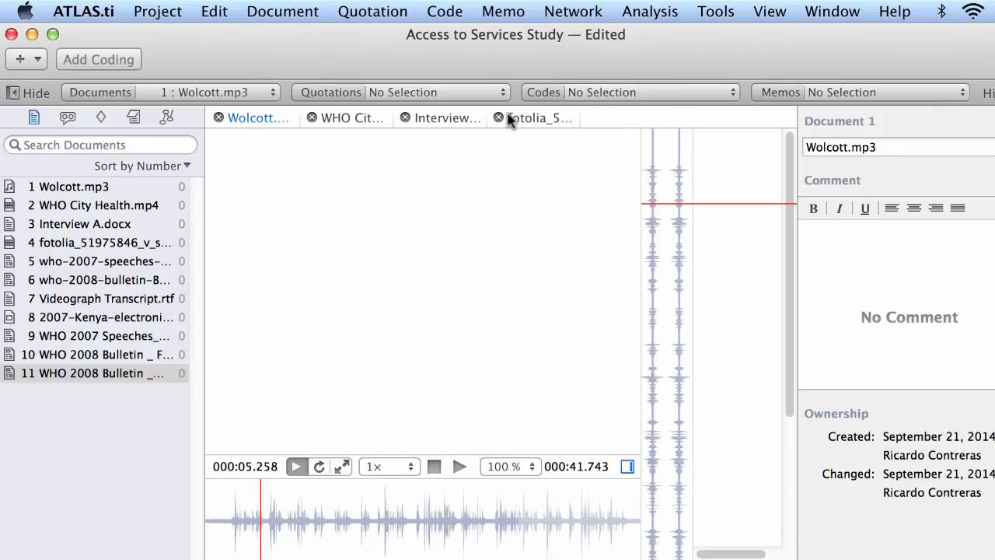
pyautogui.click(498, 118)
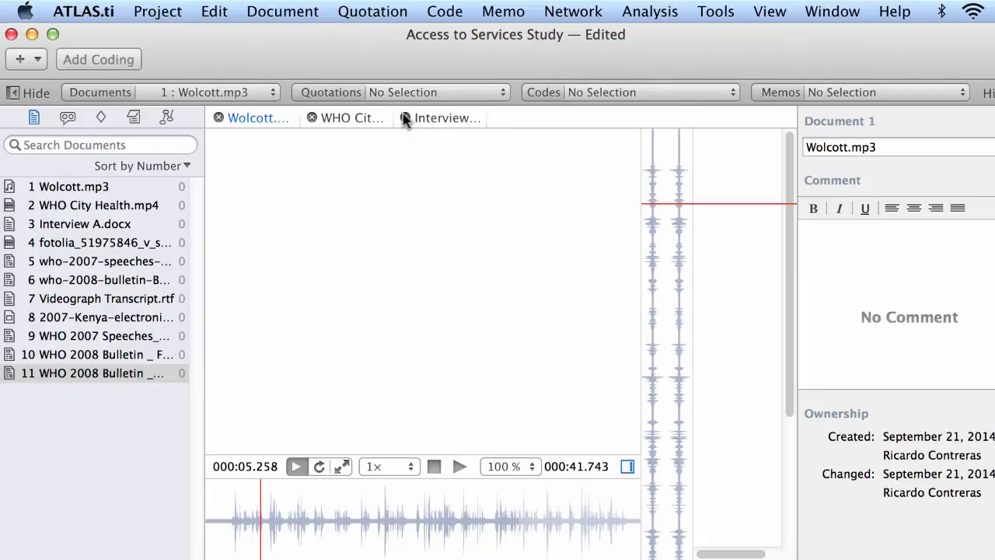
pyautogui.click(406, 117)
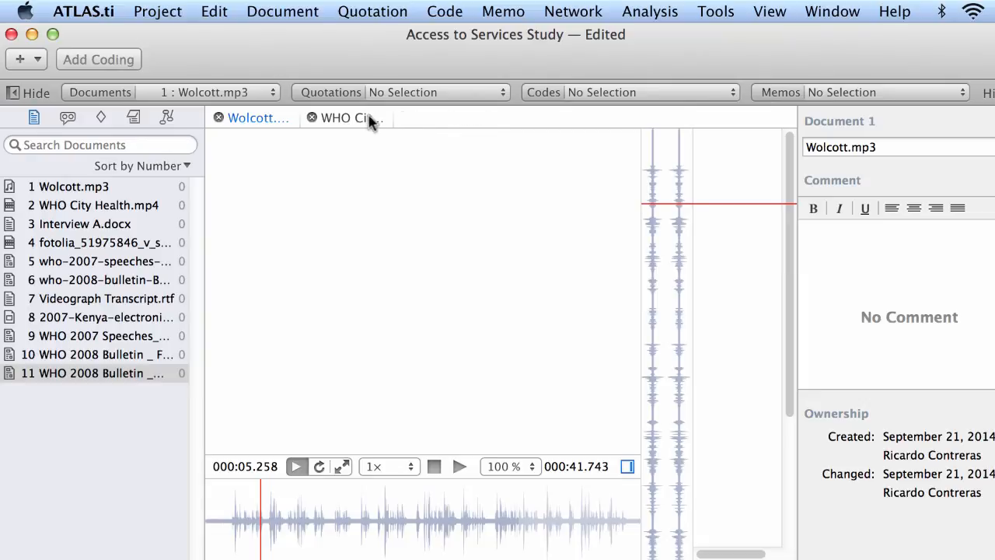
pyautogui.moveTo(358, 123)
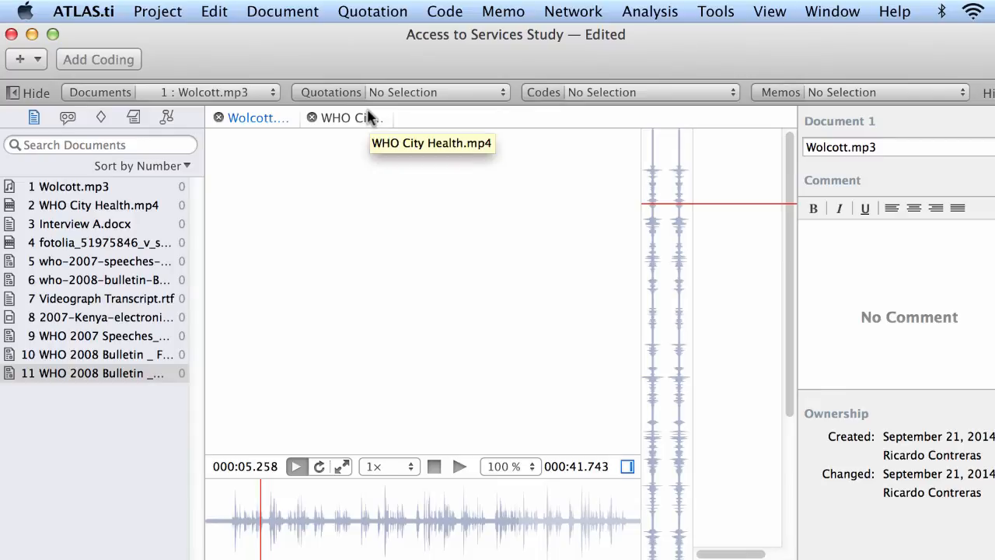
# - Show the empty memo list and close WHO City Health.mp4, leaving Wolcott.mp3 open
pyautogui.click(352, 118)
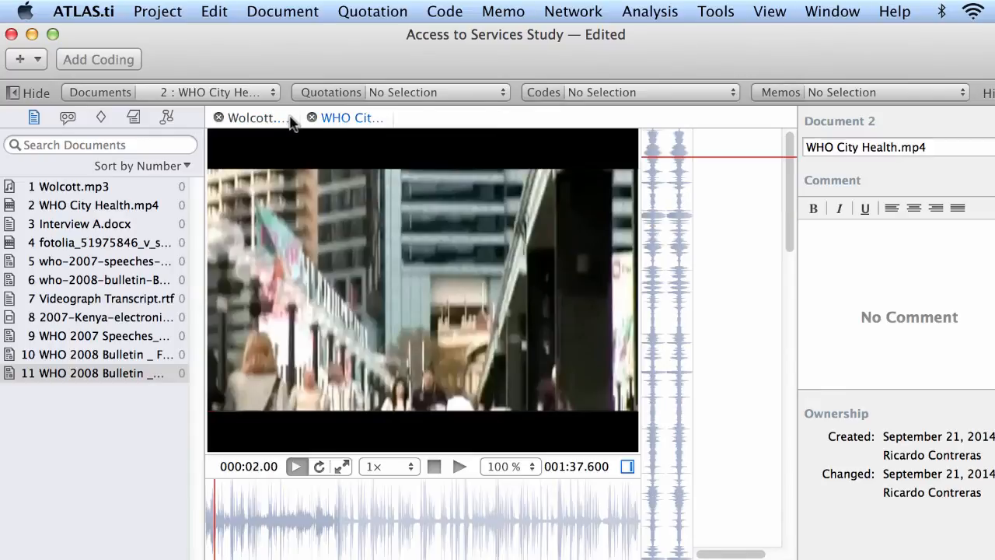
pyautogui.click(252, 117)
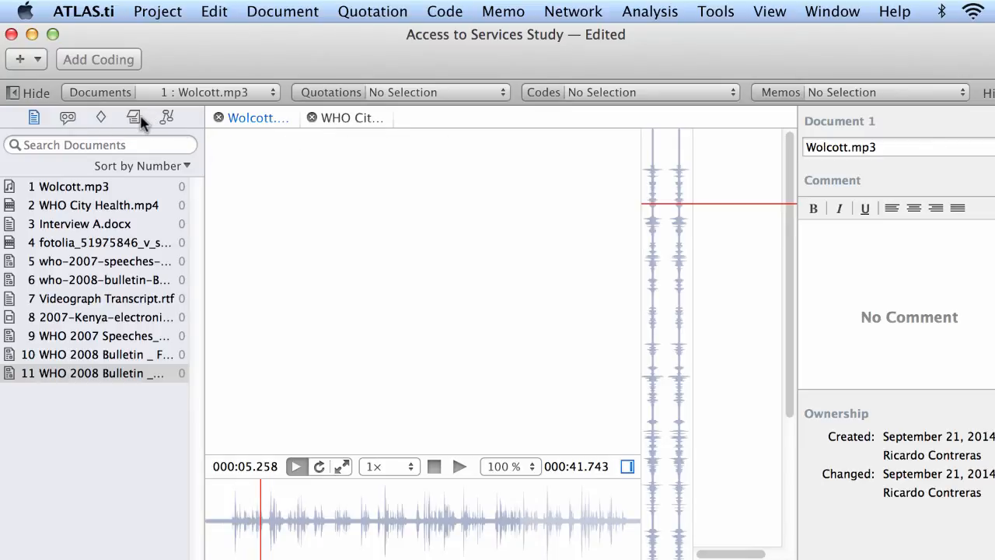
pyautogui.click(134, 117)
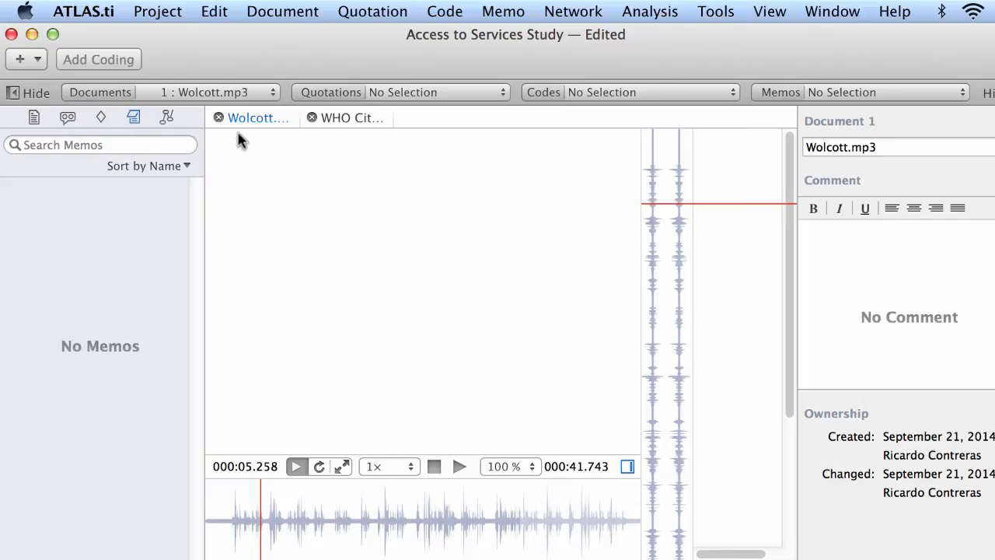
pyautogui.moveTo(319, 121)
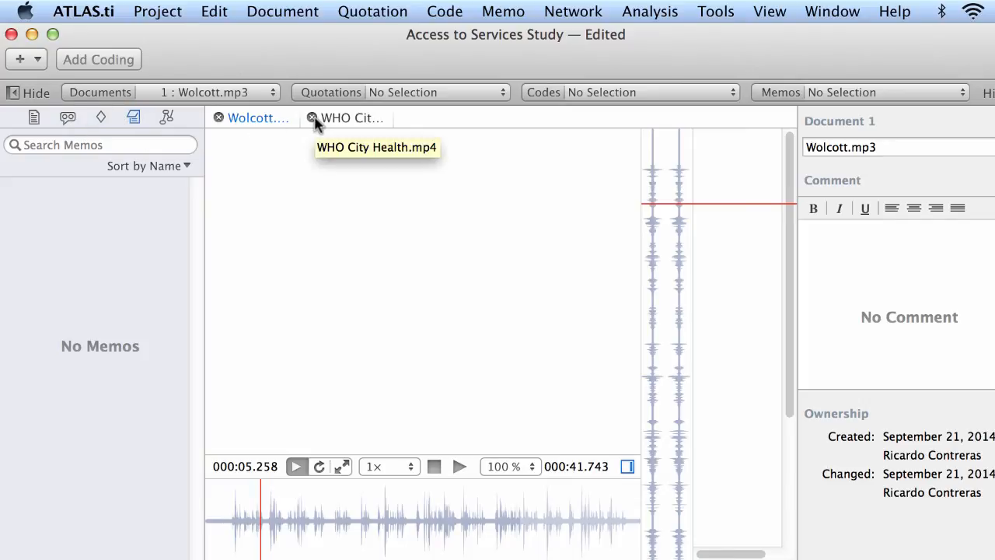
pyautogui.click(314, 118)
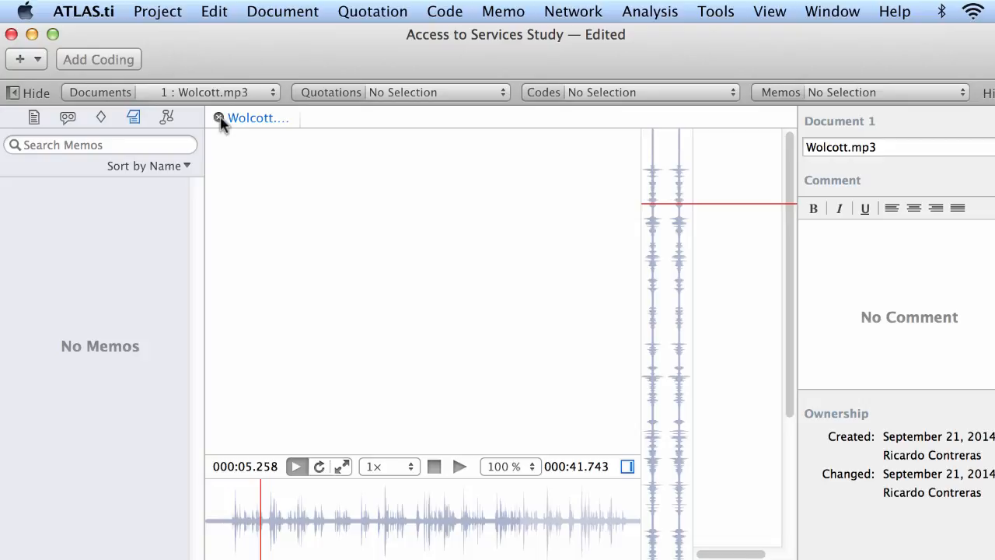